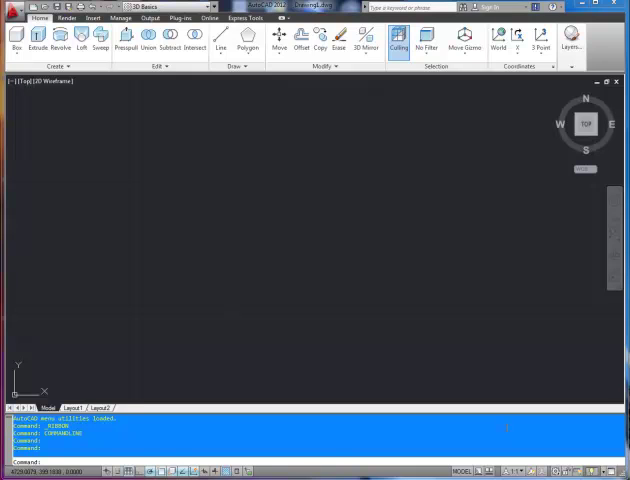
pyautogui.moveTo(502, 412)
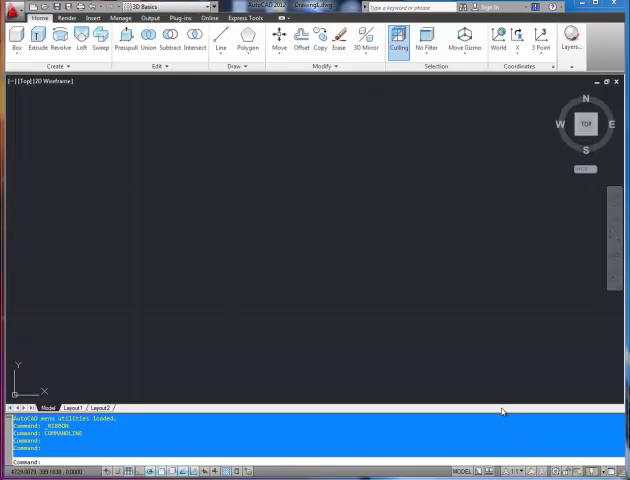
pyautogui.moveTo(500, 410)
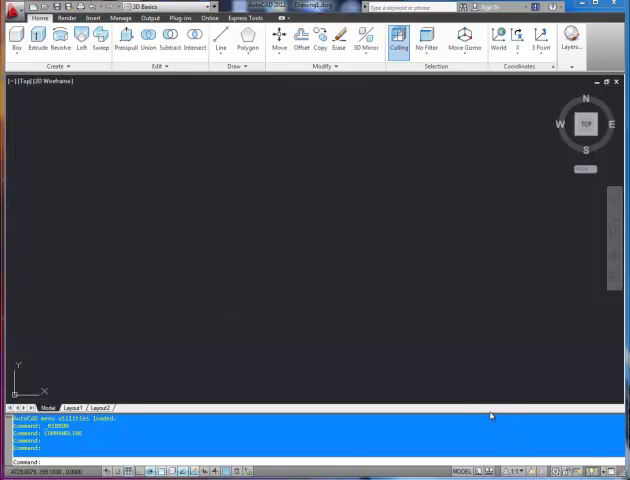
pyautogui.moveTo(478, 412)
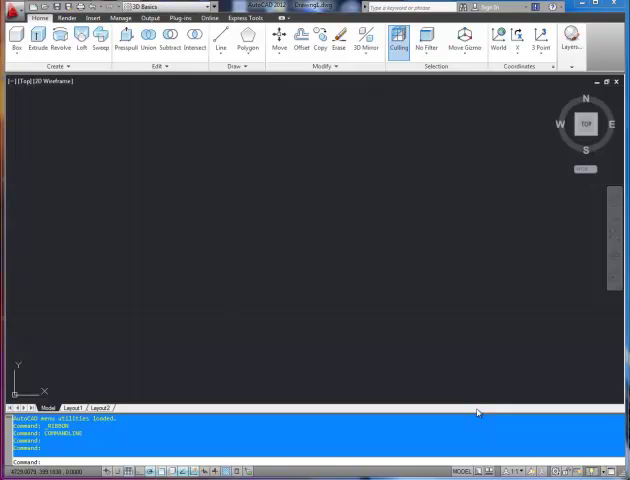
pyautogui.moveTo(468, 410)
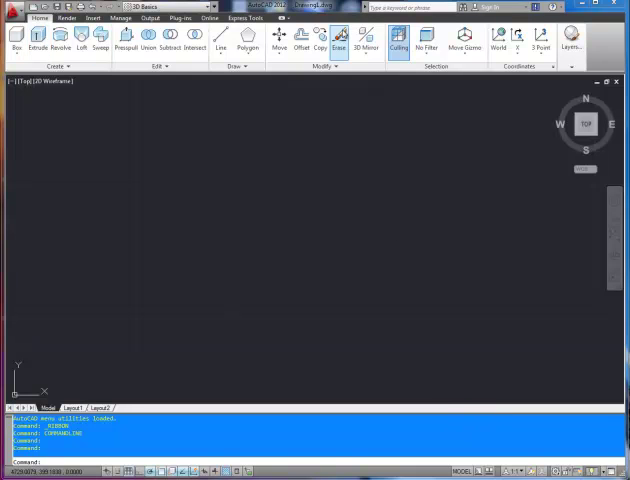
pyautogui.moveTo(353, 350)
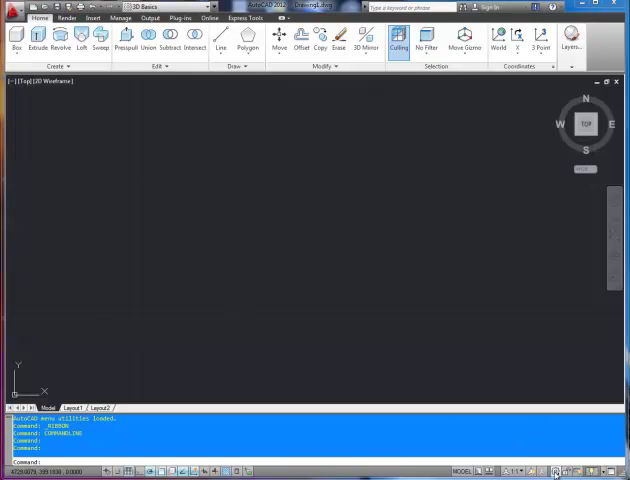
# Keep 3D Basics as the current workspace and redisplay the main modelling tools.
pyautogui.click(551, 471)
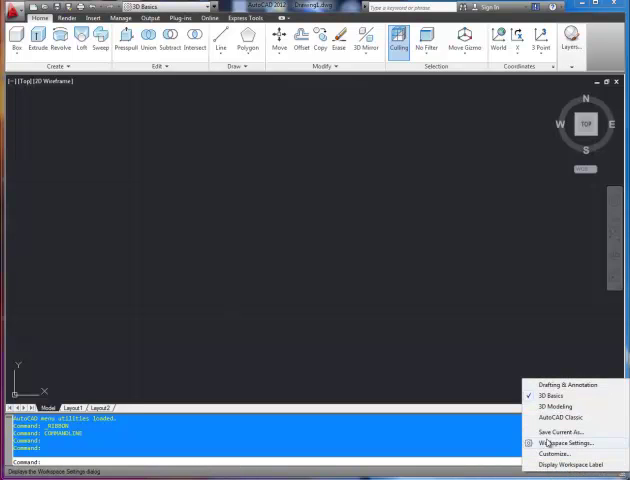
pyautogui.moveTo(548, 396)
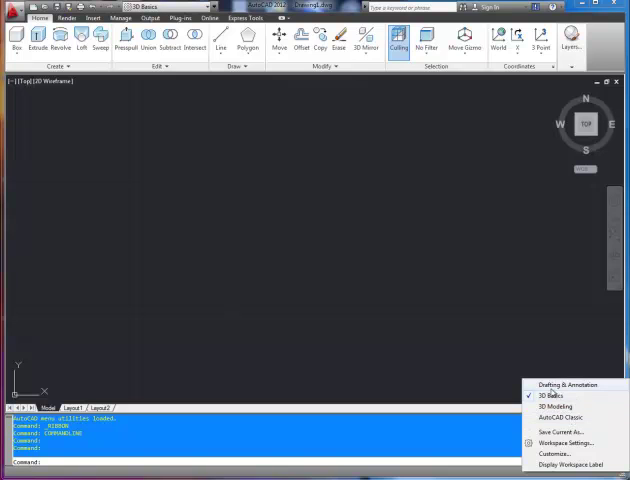
pyautogui.click(547, 395)
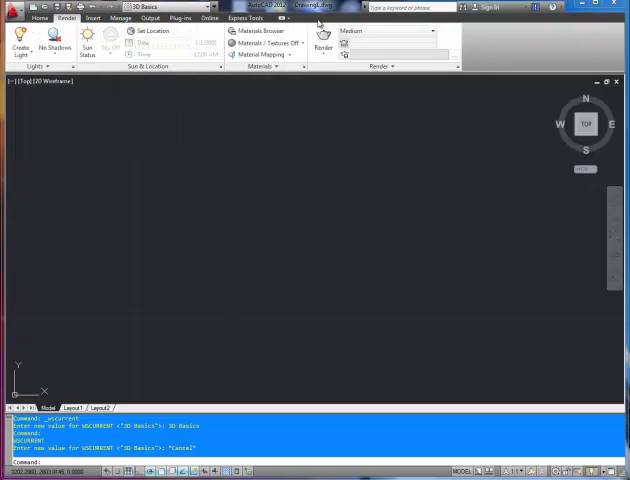
pyautogui.click(41, 18)
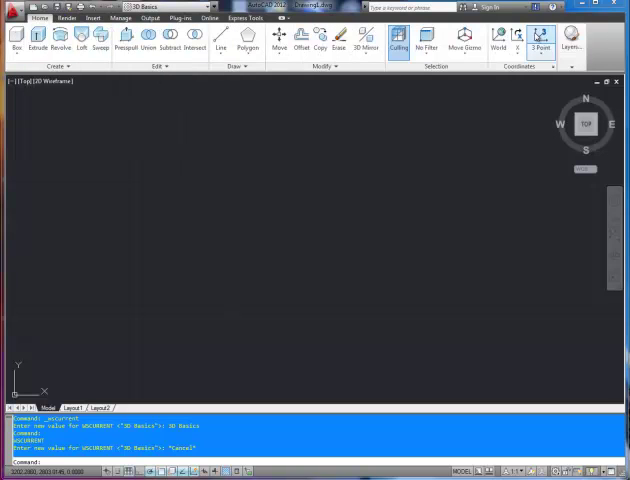
pyautogui.moveTo(250, 218)
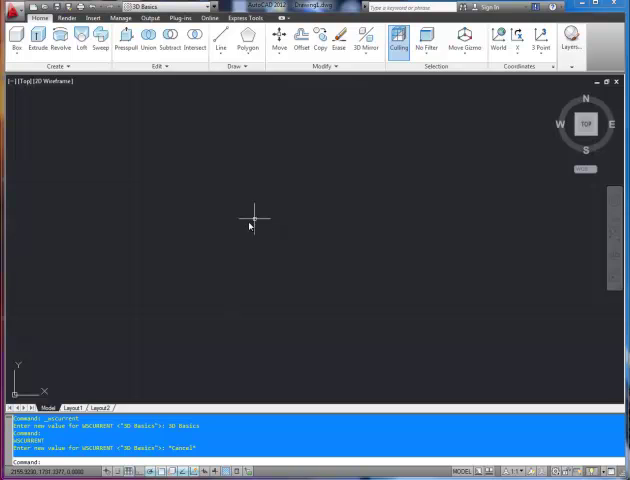
pyautogui.moveTo(128, 137)
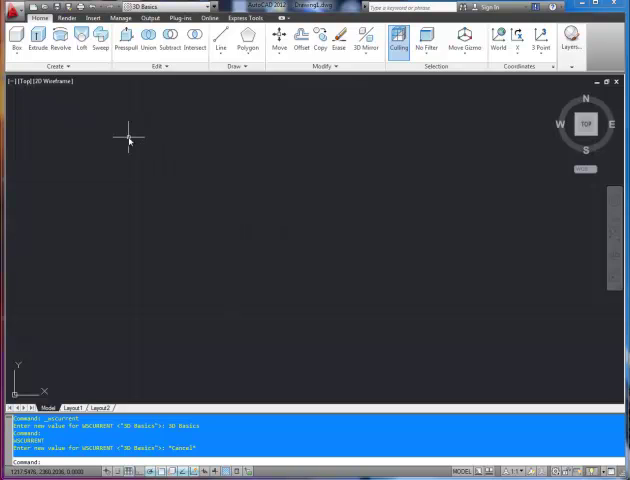
pyautogui.moveTo(145, 217)
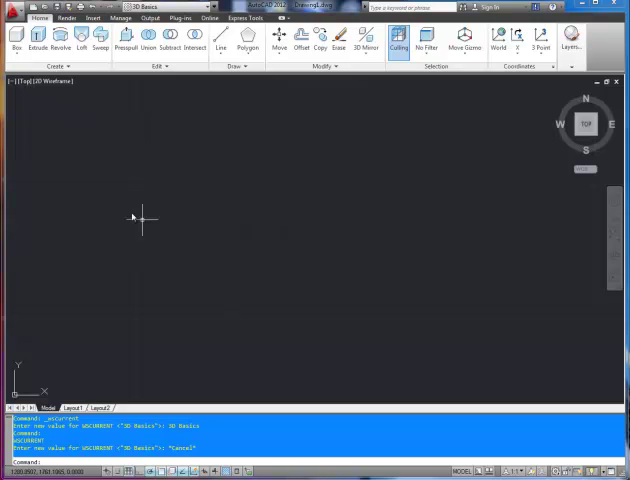
pyautogui.moveTo(10, 93)
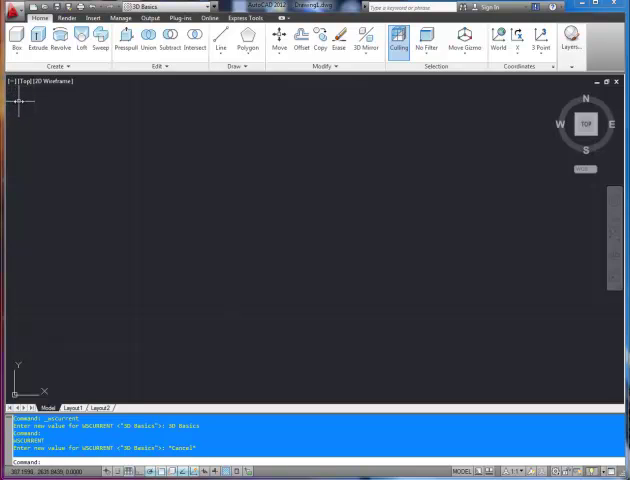
pyautogui.moveTo(30, 105)
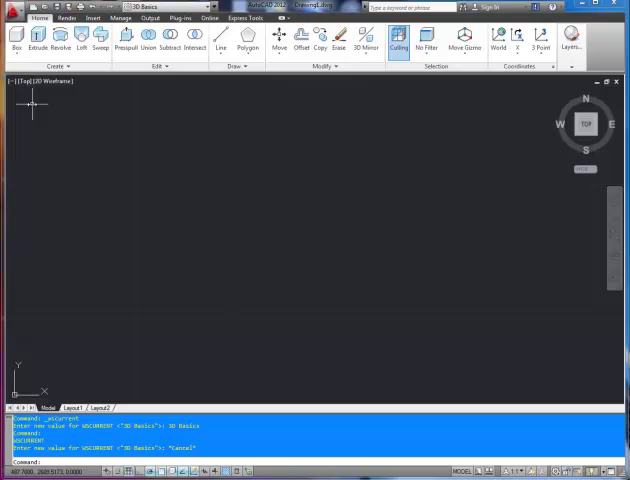
pyautogui.moveTo(20, 103)
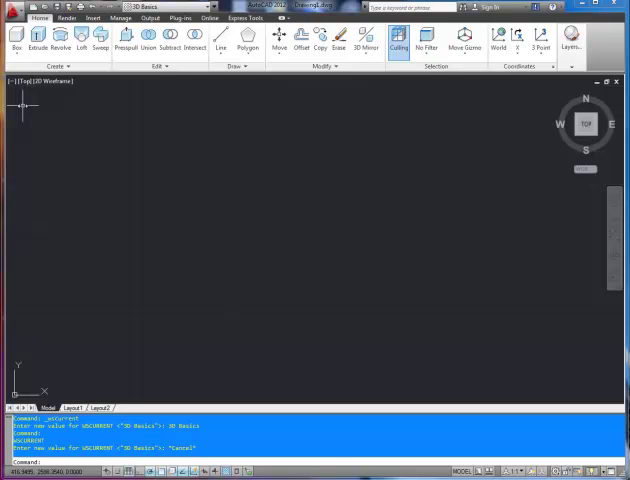
pyautogui.moveTo(133, 140)
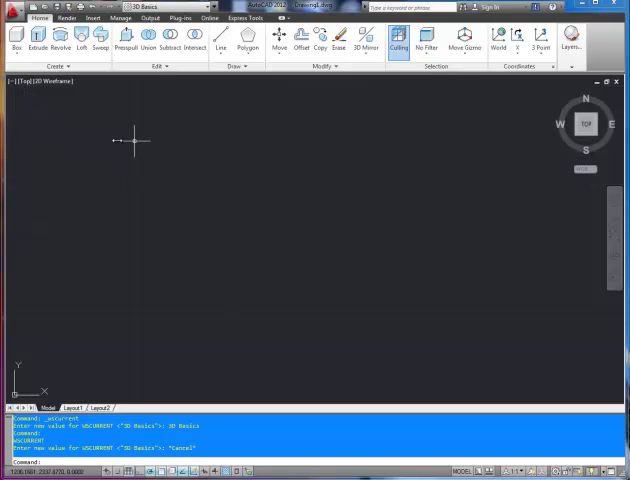
pyautogui.moveTo(140, 195)
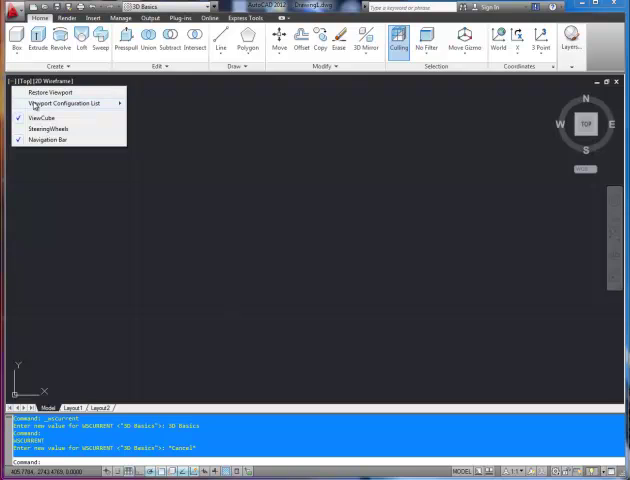
# Choose the four-viewport layout from the Viewport Configuration List.
pyautogui.click(63, 103)
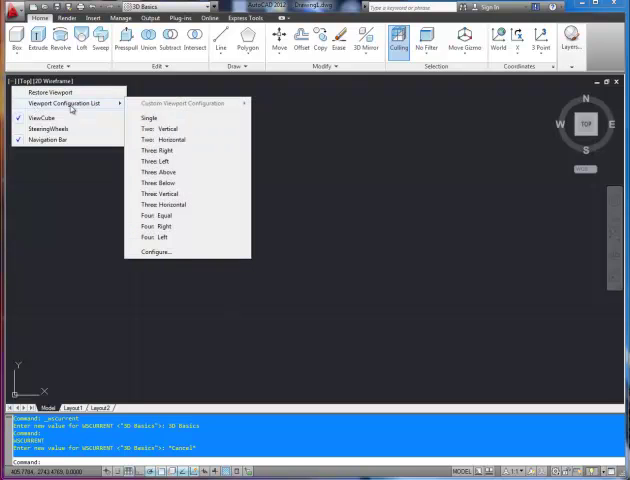
pyautogui.moveTo(92, 108)
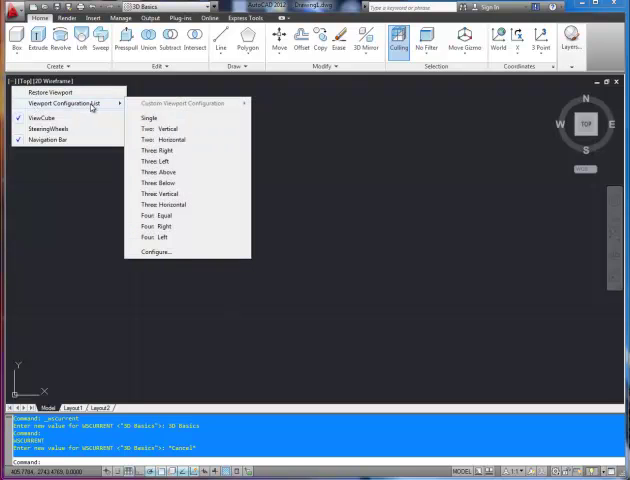
pyautogui.moveTo(158, 226)
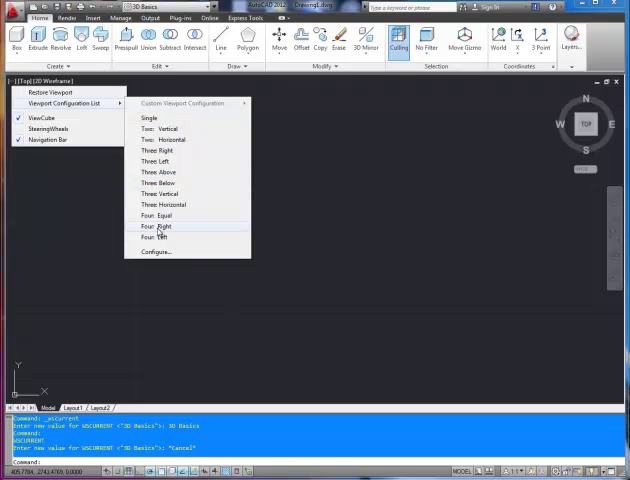
pyautogui.moveTo(152, 218)
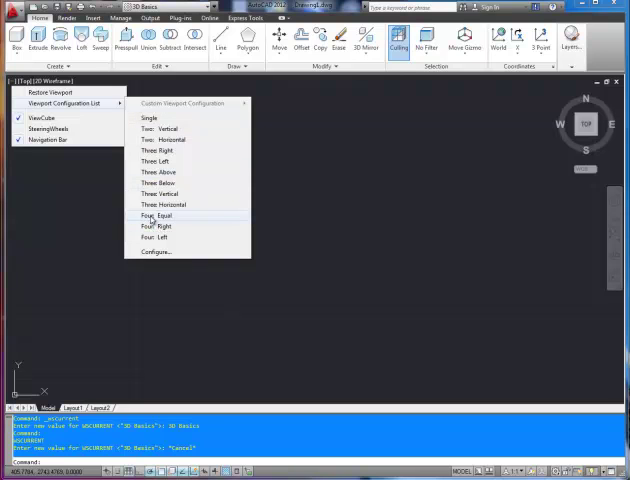
pyautogui.click(148, 215)
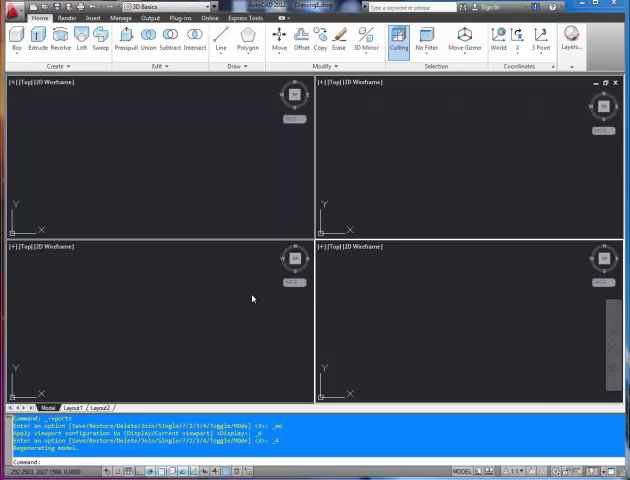
pyautogui.moveTo(311, 120)
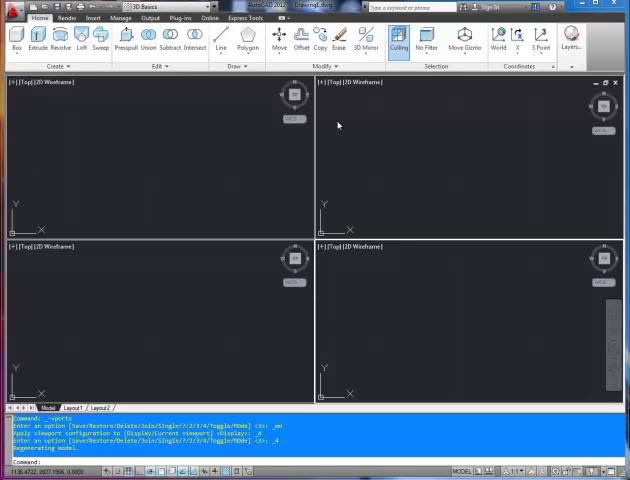
pyautogui.moveTo(333, 87)
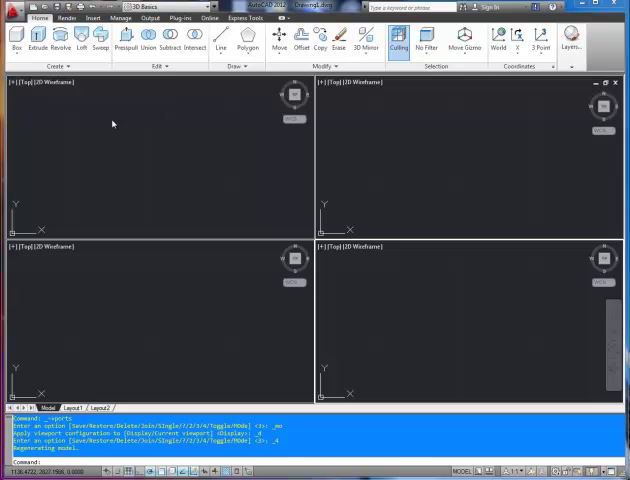
# Set the top-left viewport to Front, bottom-left to Left, and bottom-right to SE Isometric.
pyautogui.click(20, 82)
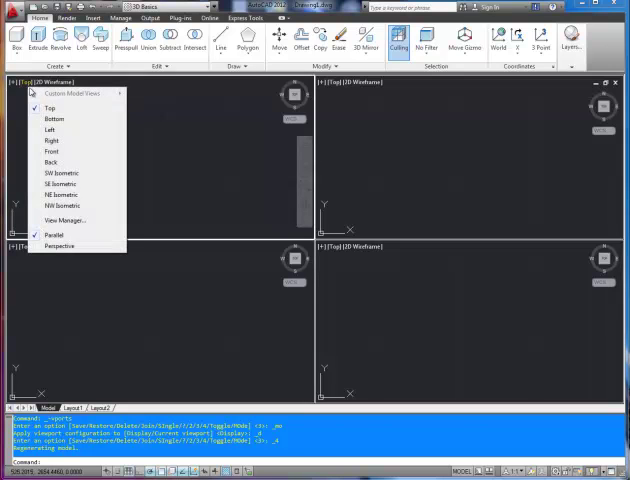
pyautogui.click(51, 151)
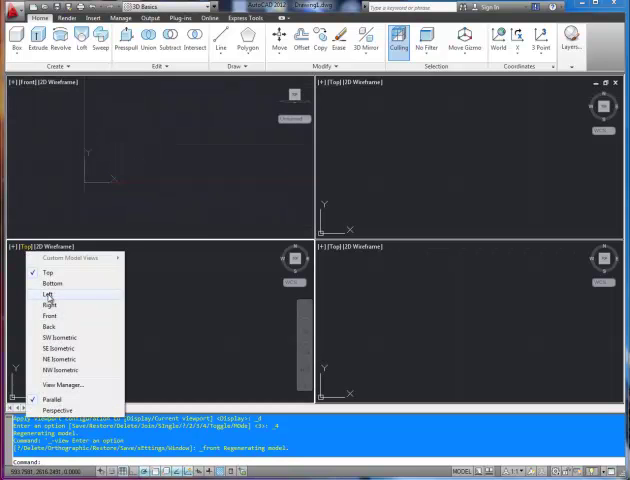
pyautogui.click(45, 294)
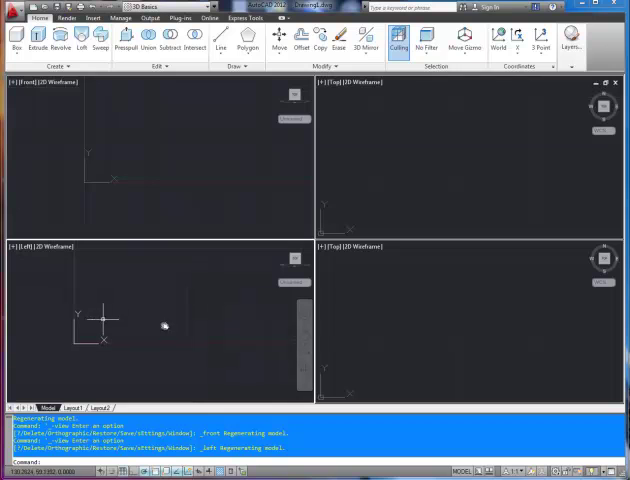
pyautogui.click(334, 247)
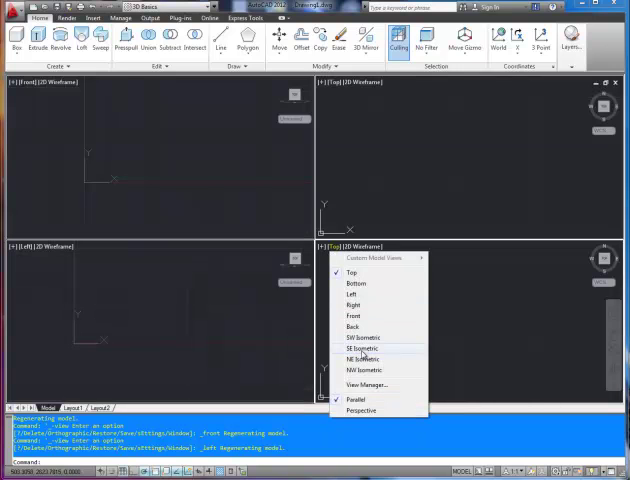
pyautogui.click(361, 348)
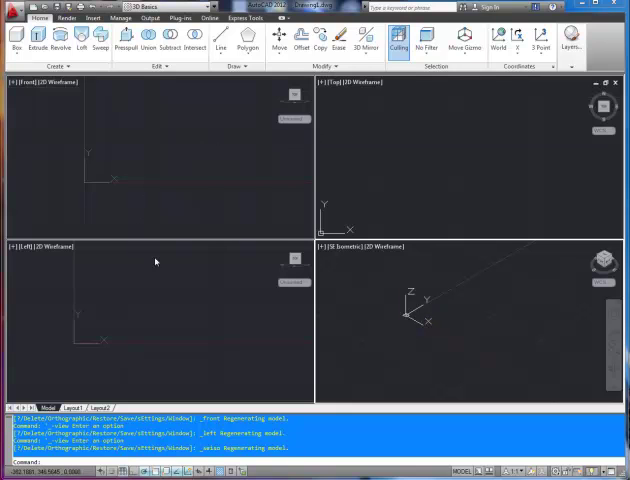
pyautogui.moveTo(299, 156)
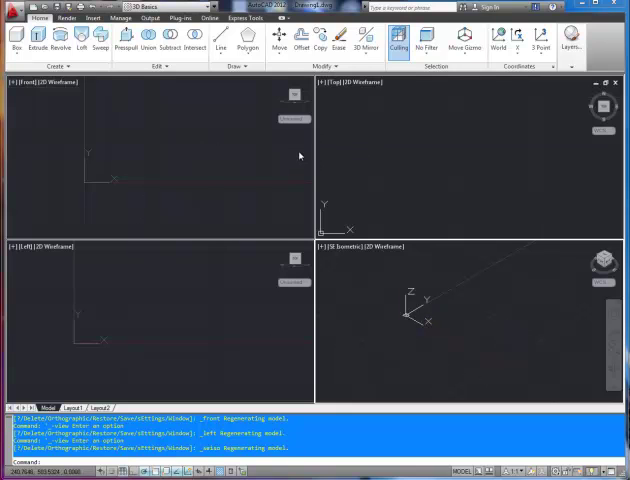
pyautogui.moveTo(169, 110)
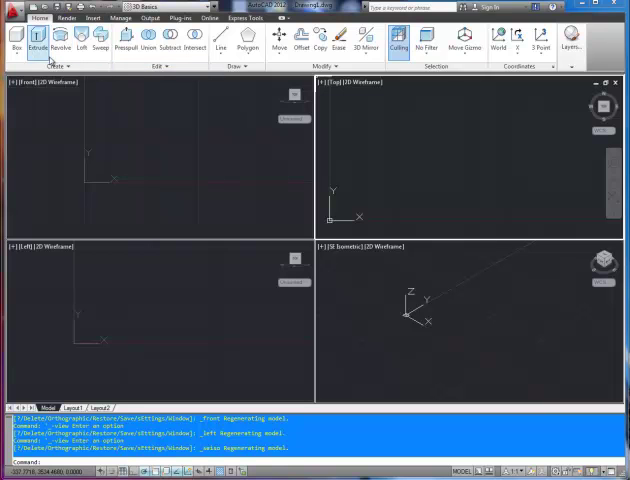
pyautogui.moveTo(340, 47)
pyautogui.write('C')
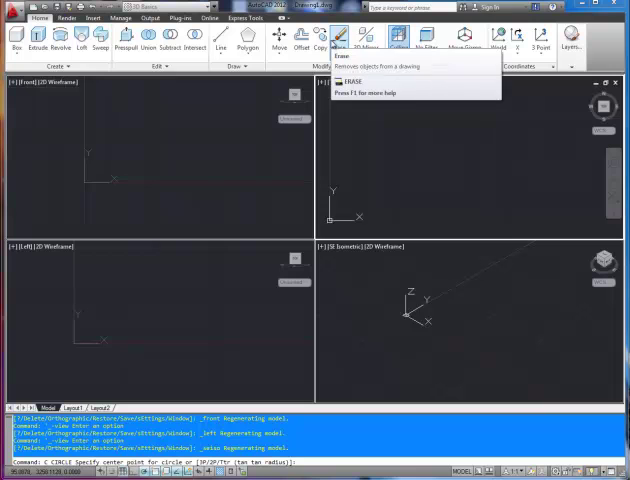
pyautogui.moveTo(373, 190)
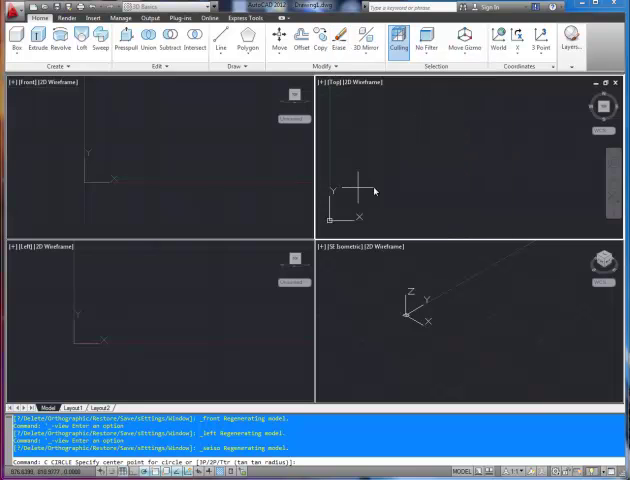
# Place the circle's centre point in the Top viewport.
pyautogui.click(410, 176)
pyautogui.write('Z')
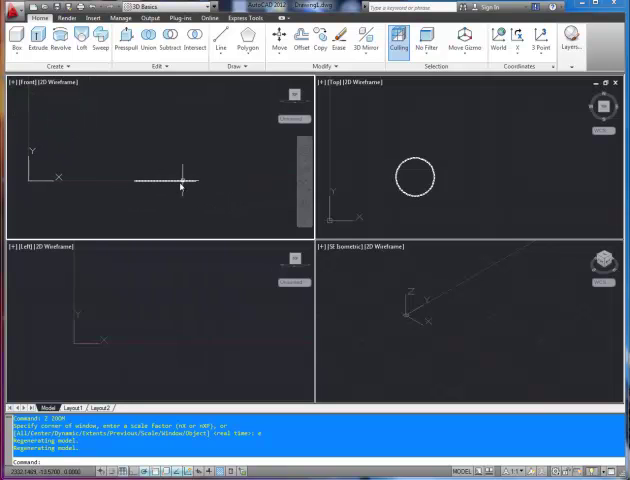
pyautogui.moveTo(403, 173)
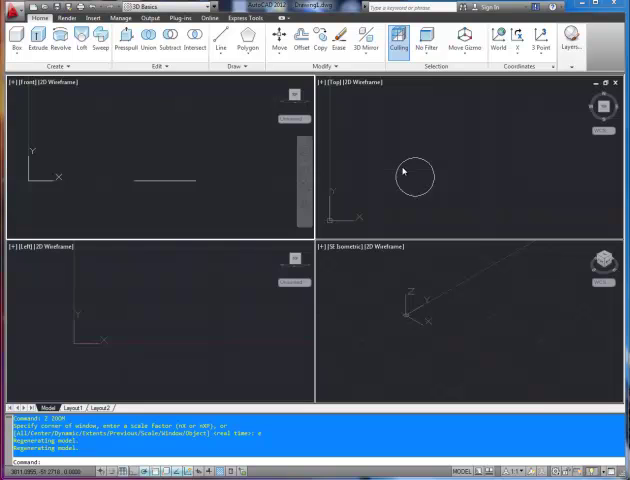
pyautogui.moveTo(193, 305)
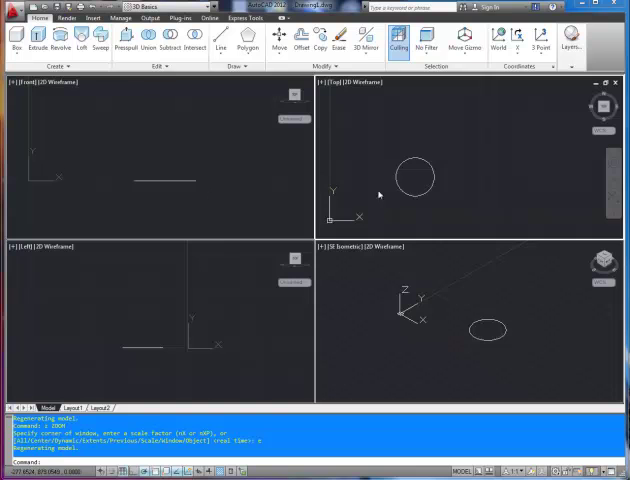
pyautogui.moveTo(228, 155)
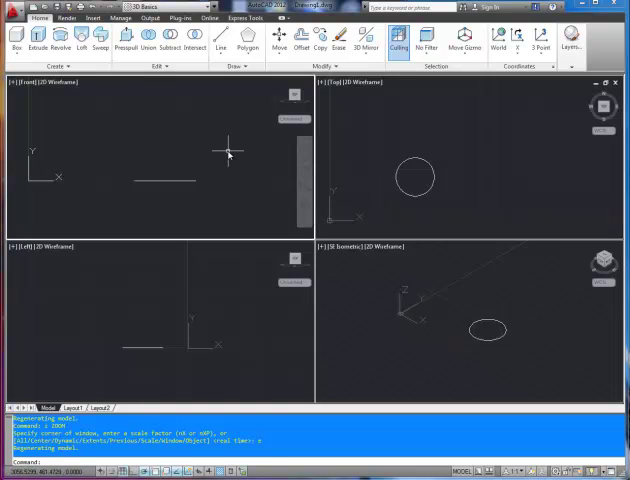
pyautogui.moveTo(113, 133)
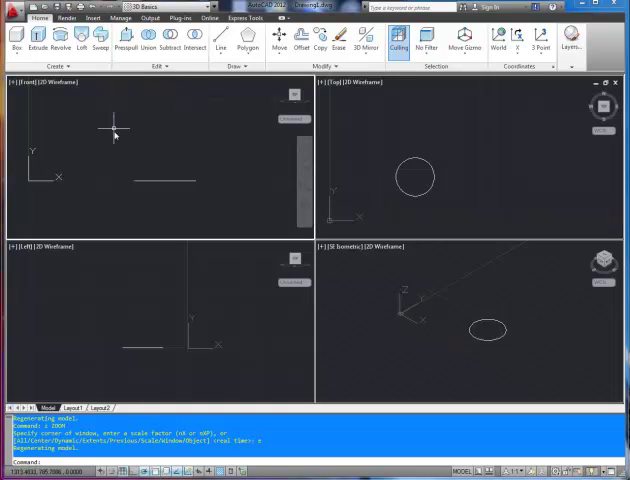
# Start Presspull and pick the enclosed area inside the circle in the Top view.
pyautogui.click(125, 40)
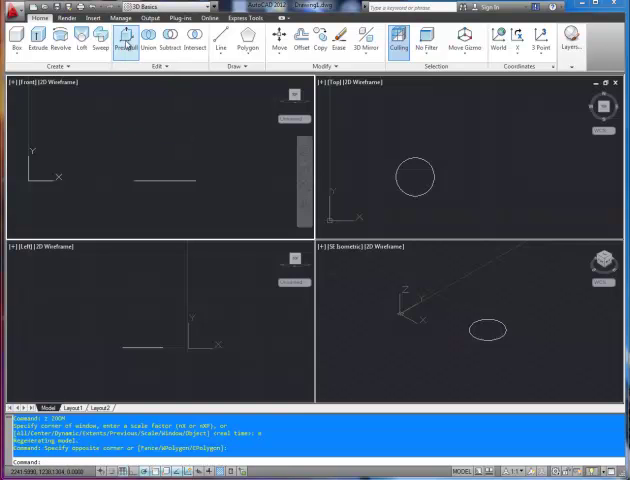
pyautogui.moveTo(127, 45)
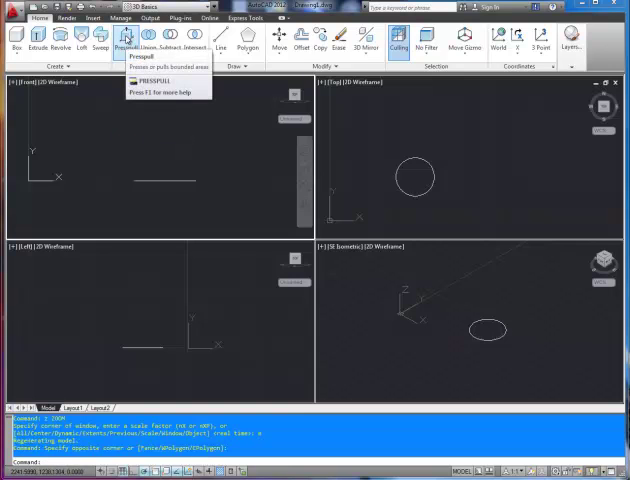
pyautogui.click(131, 38)
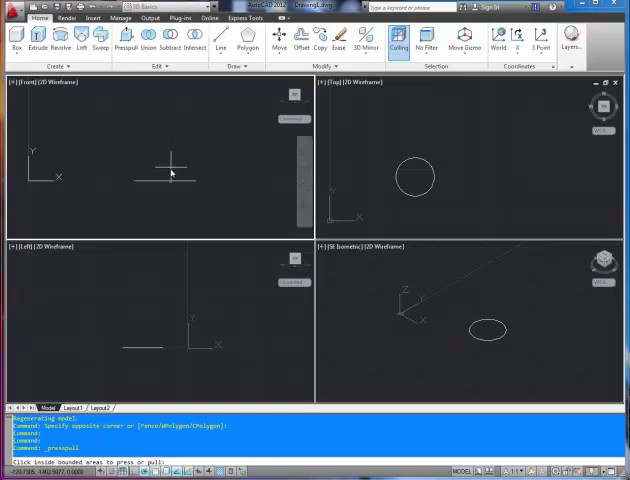
pyautogui.moveTo(158, 197)
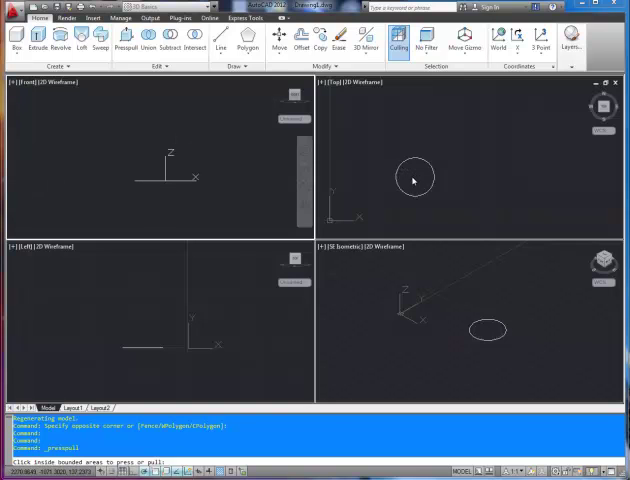
pyautogui.click(407, 172)
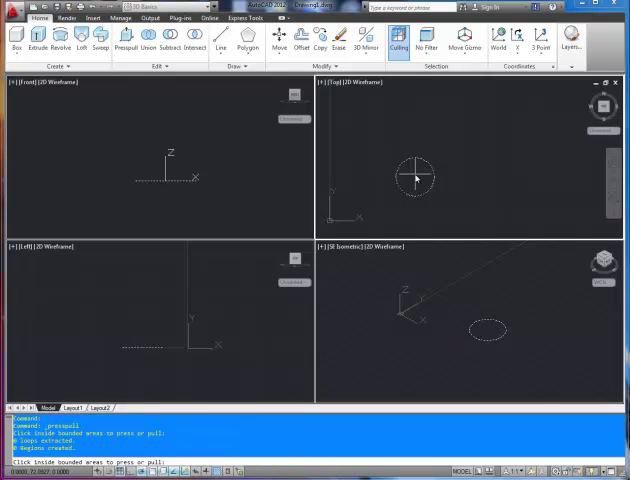
# Pick inside the circle again to extract its boundary as a region.
pyautogui.click(414, 177)
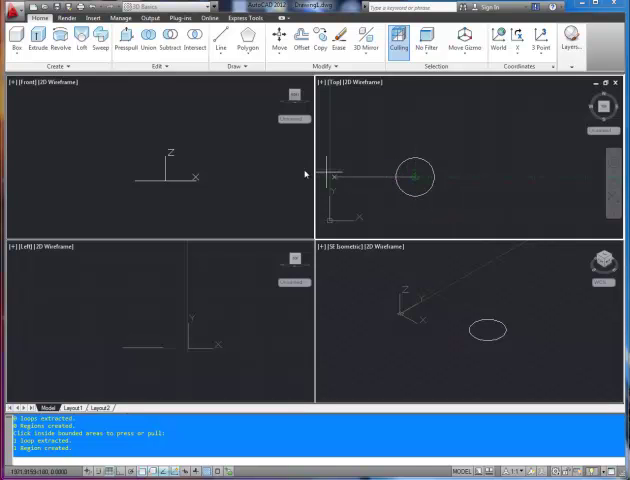
pyautogui.moveTo(169, 138)
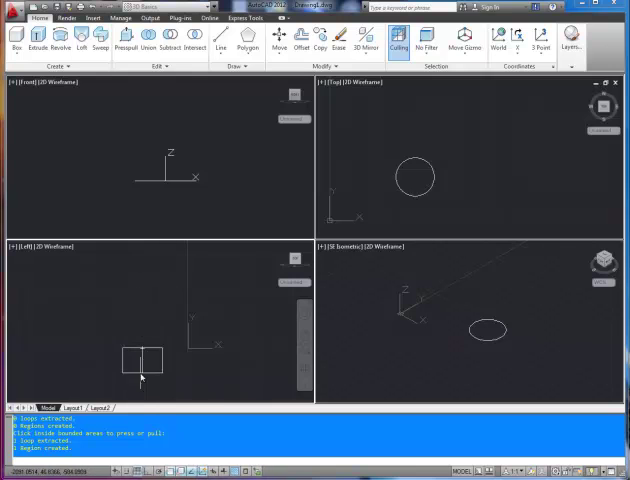
pyautogui.moveTo(146, 304)
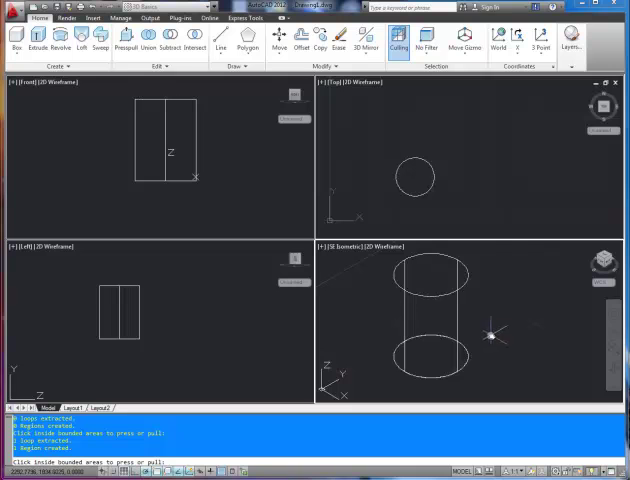
pyautogui.moveTo(393, 180)
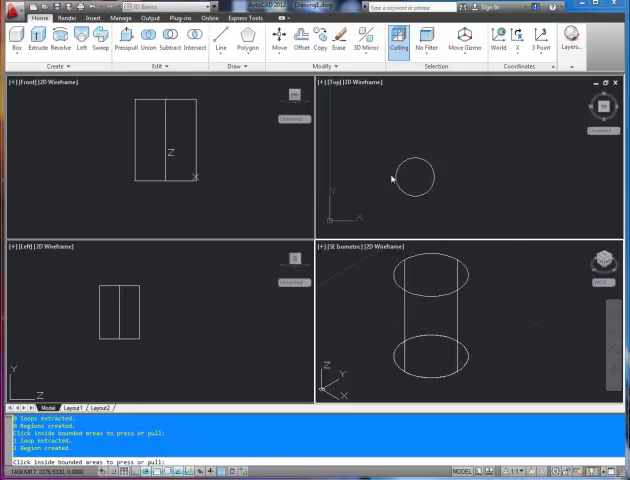
pyautogui.moveTo(388, 252)
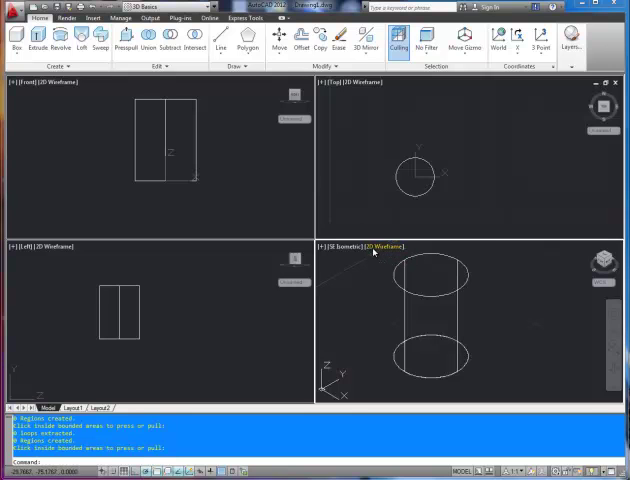
# Open the visual style choices for the SE Isometric viewport.
pyautogui.click(376, 247)
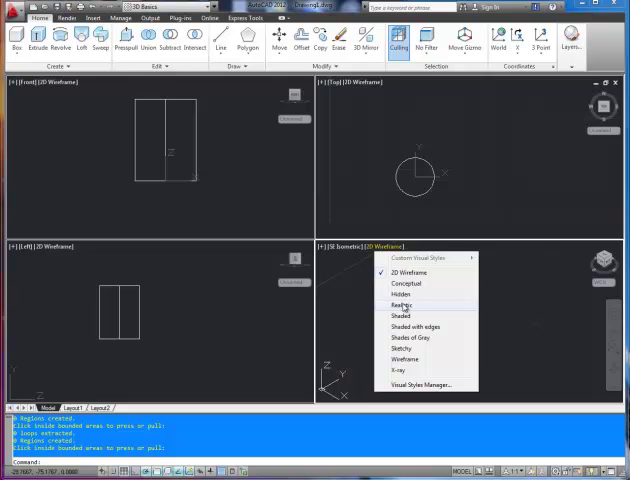
pyautogui.moveTo(403, 315)
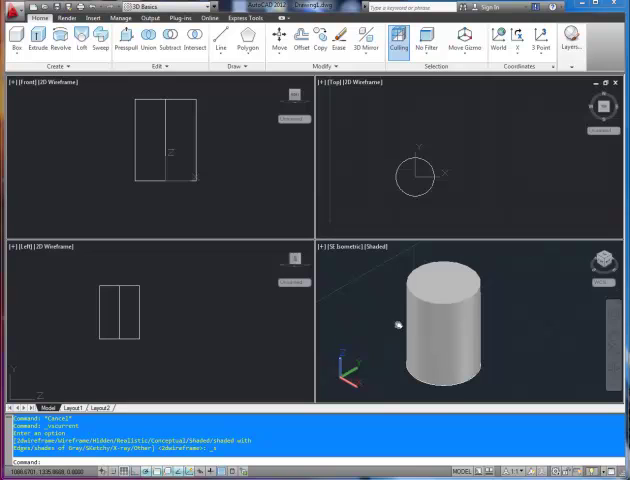
pyautogui.moveTo(345, 268)
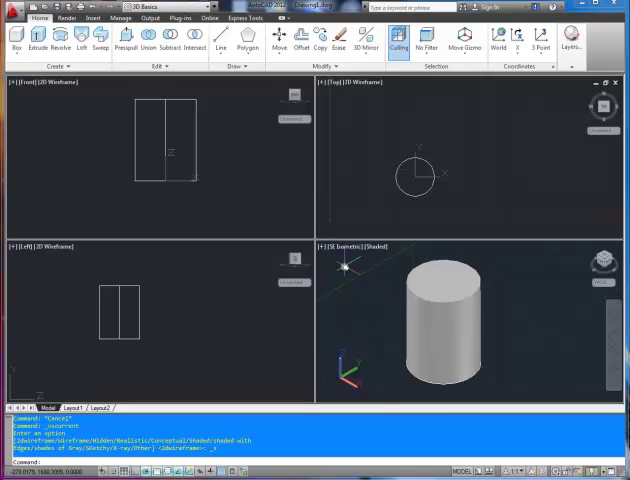
pyautogui.moveTo(310, 258)
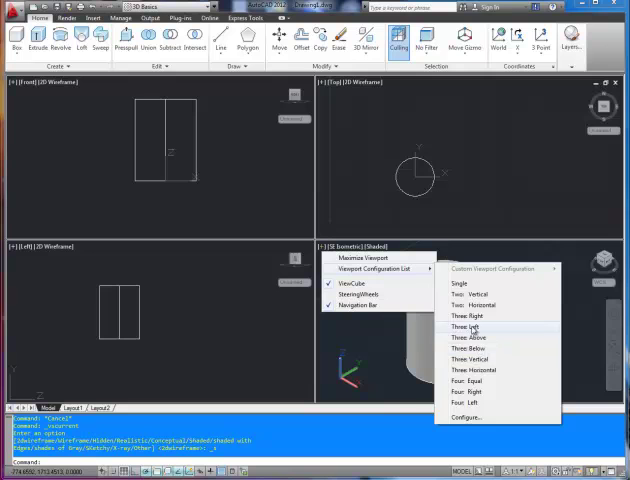
# Switch to a three-viewport layout of shaded SE Isometric views.
pyautogui.click(468, 326)
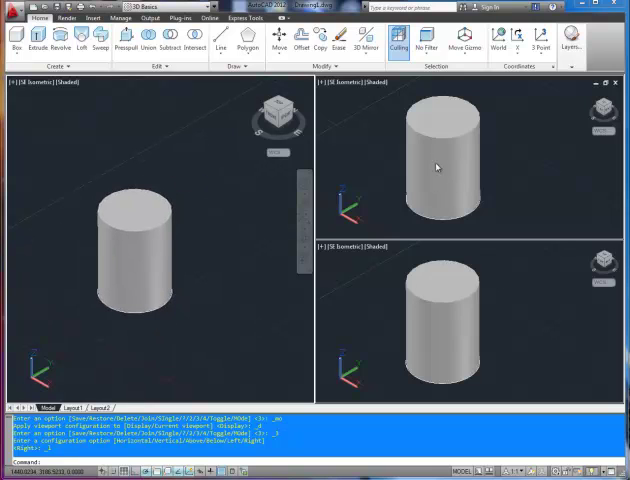
pyautogui.moveTo(207, 103)
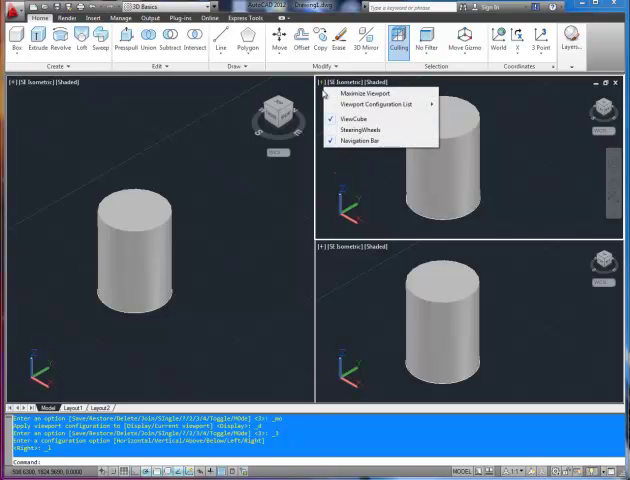
# Pick the Four: Right layout from the Viewport Configuration List.
pyautogui.click(369, 103)
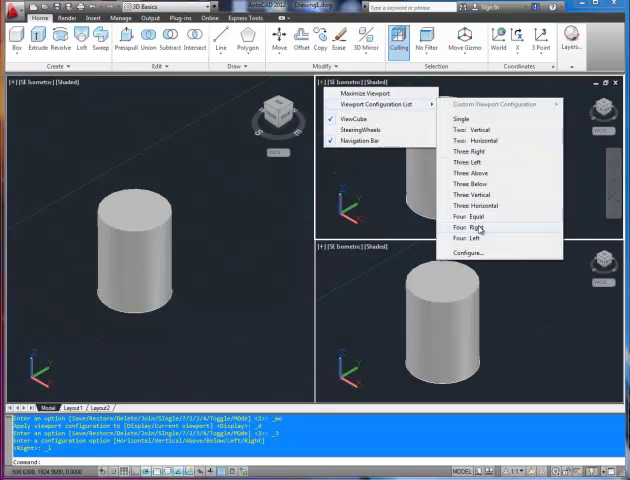
pyautogui.click(465, 227)
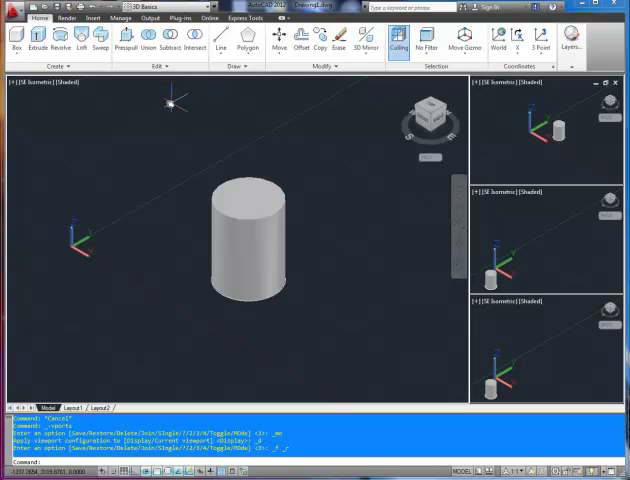
pyautogui.moveTo(162, 102)
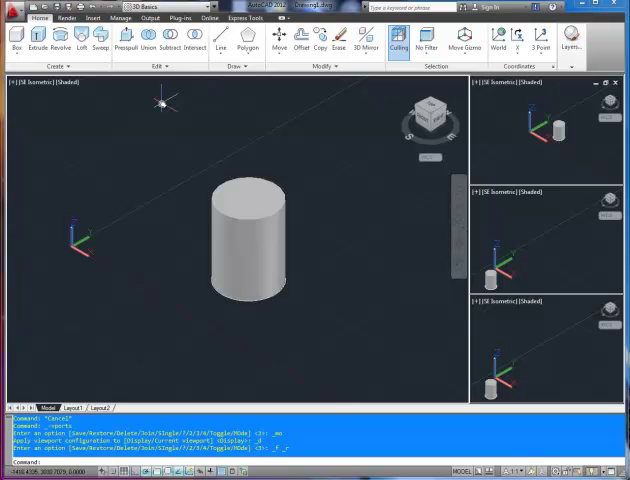
pyautogui.moveTo(192, 155)
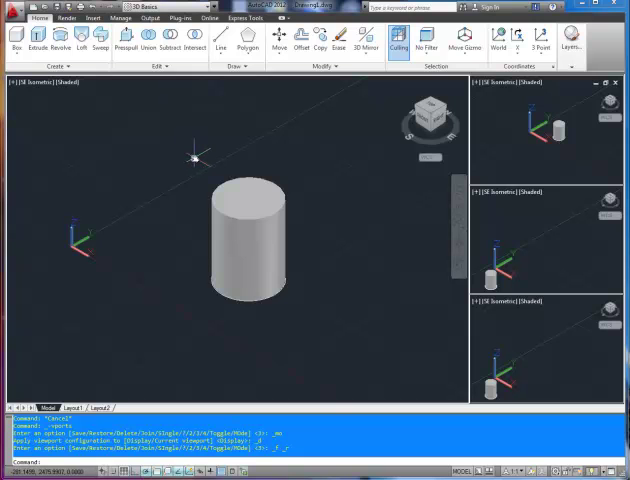
pyautogui.moveTo(205, 187)
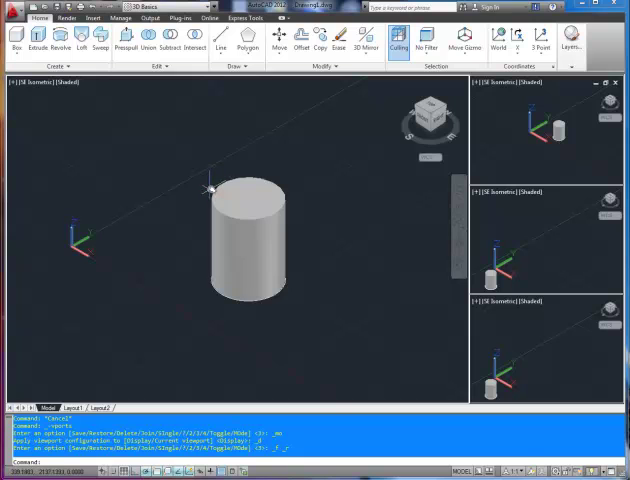